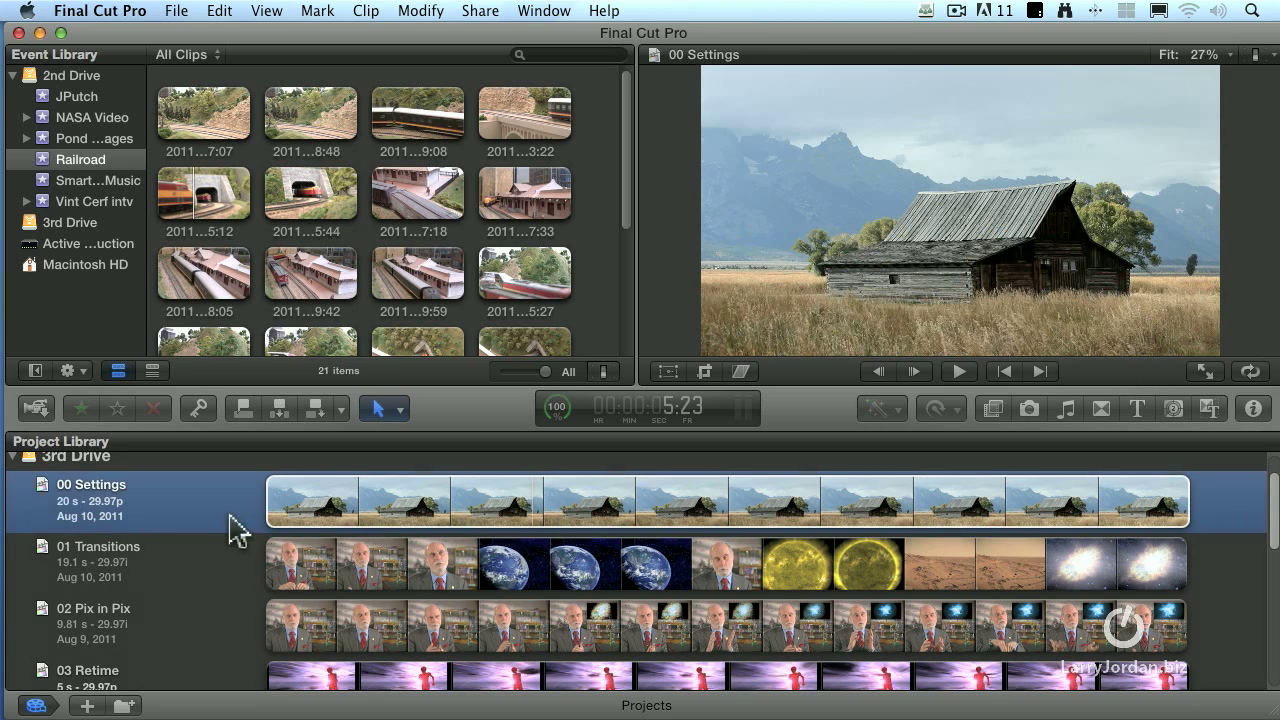
mouse_move(190, 568)
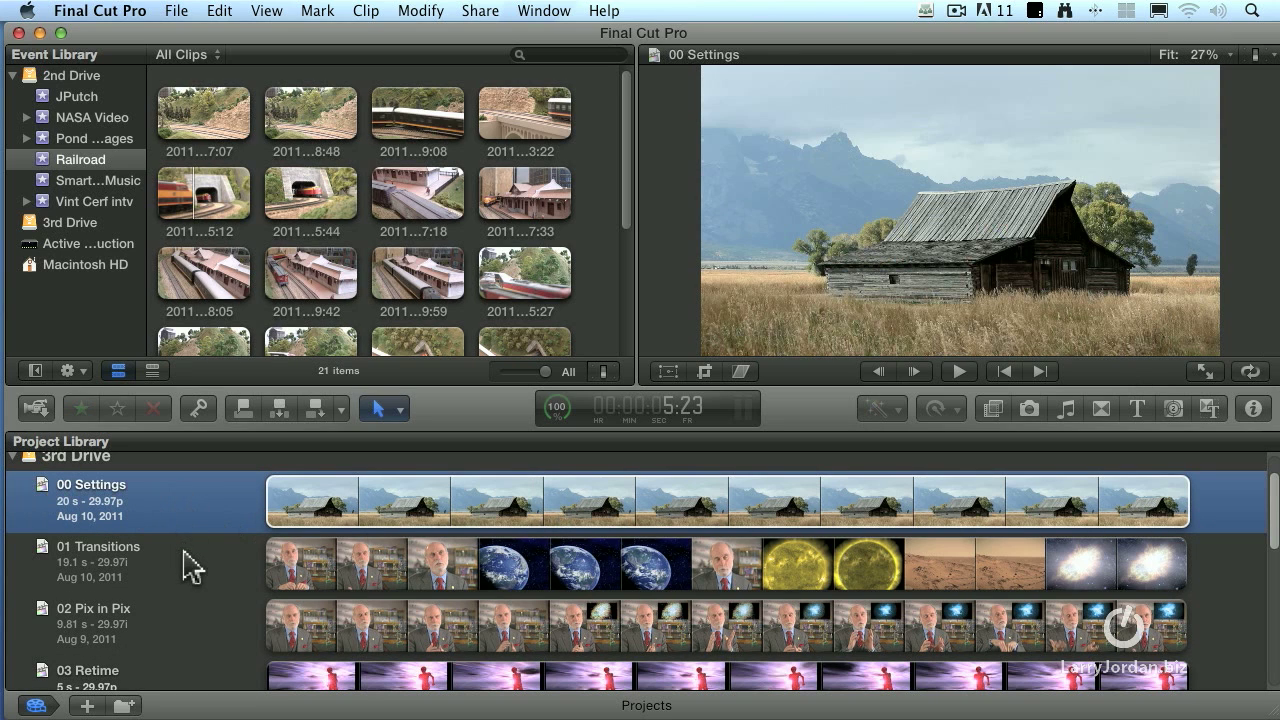
- Open the 01 Transitions project from the Project Library into the Timeline
double_click(98, 546)
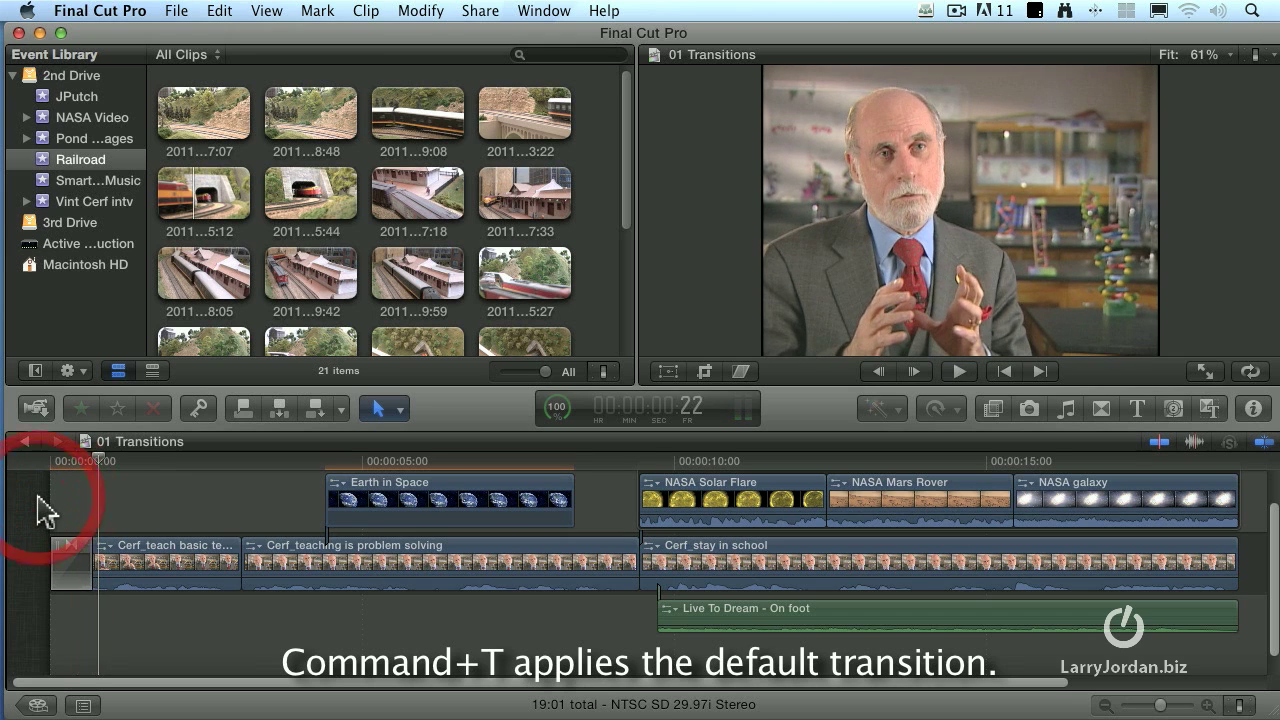
- Add default dissolves at the first interview clip's start and cut, lengthening that dissolve by 1:00
left_click(958, 370)
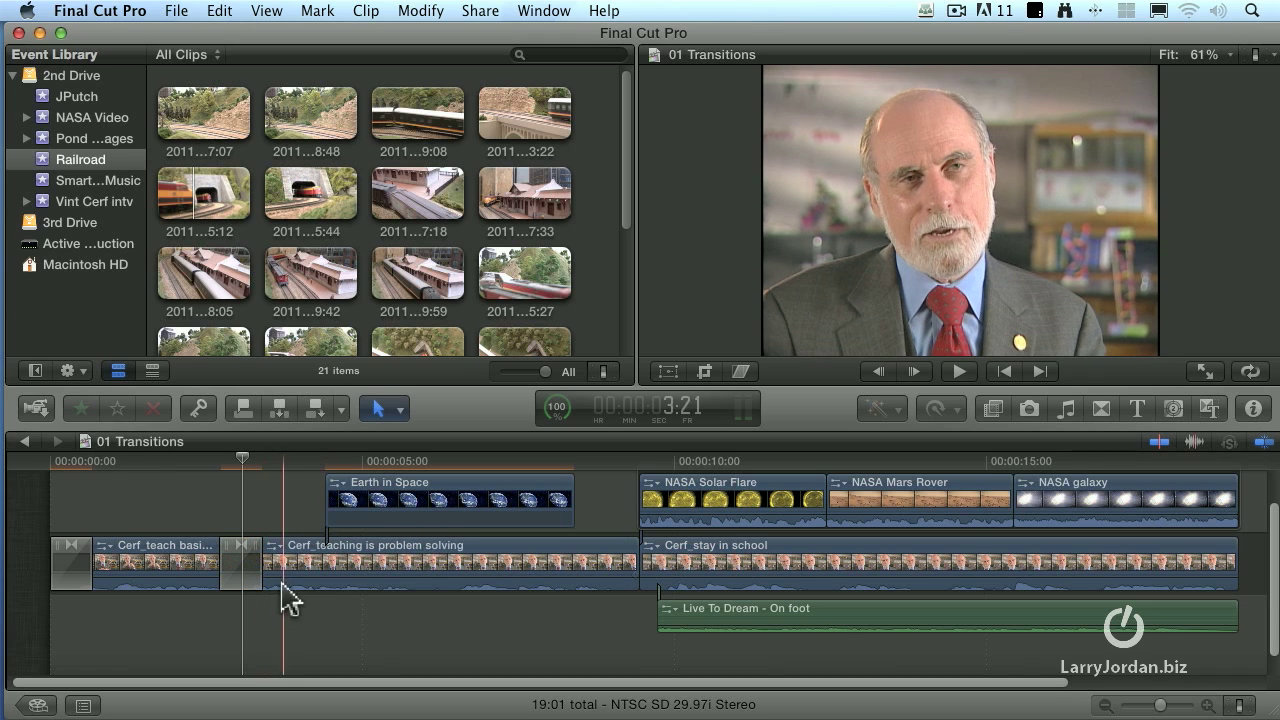
left_click_drag(290, 560, 250, 560)
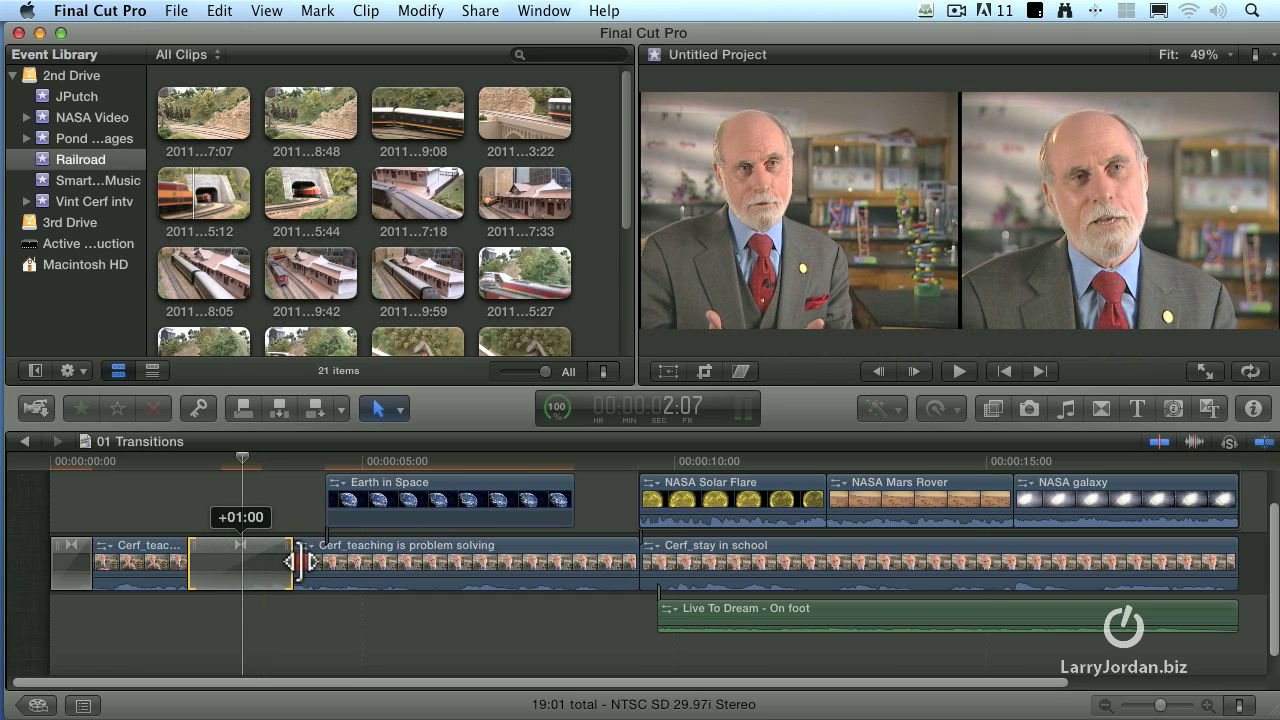
left_click(240, 564)
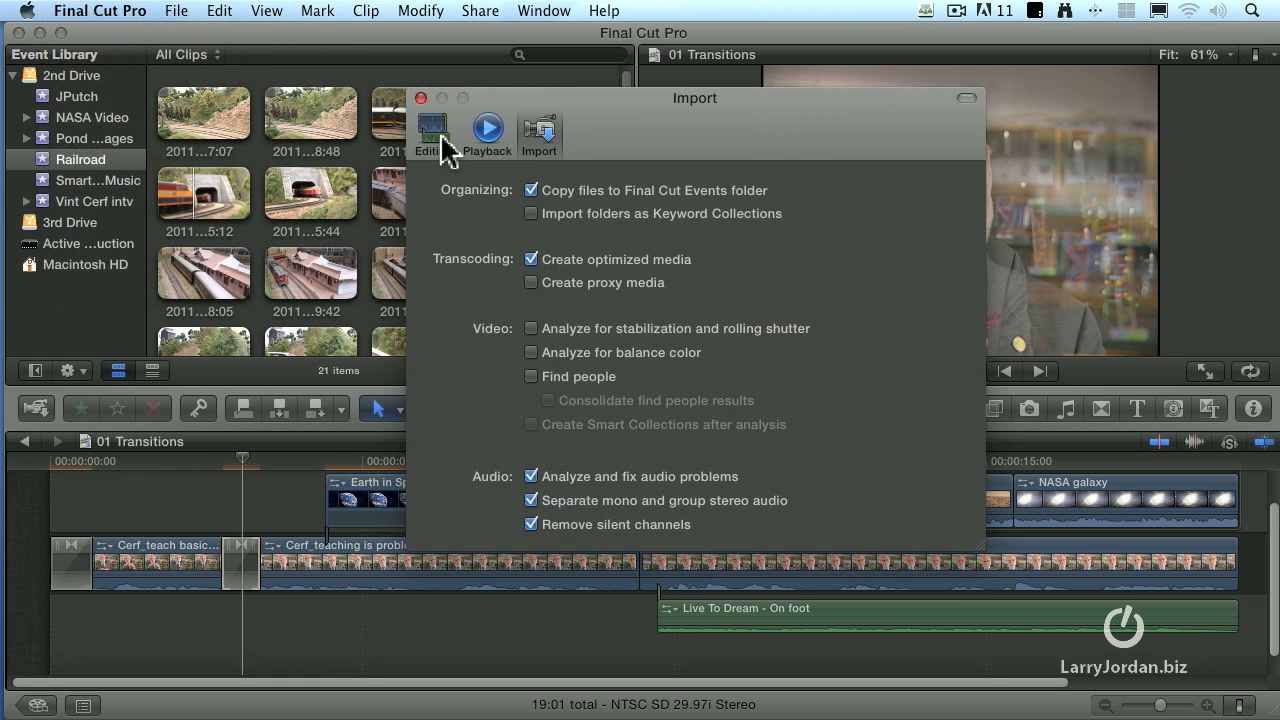
- In Editing preferences, set Apply transitions using to Full Overlap, then back to Available Media
left_click(432, 128)
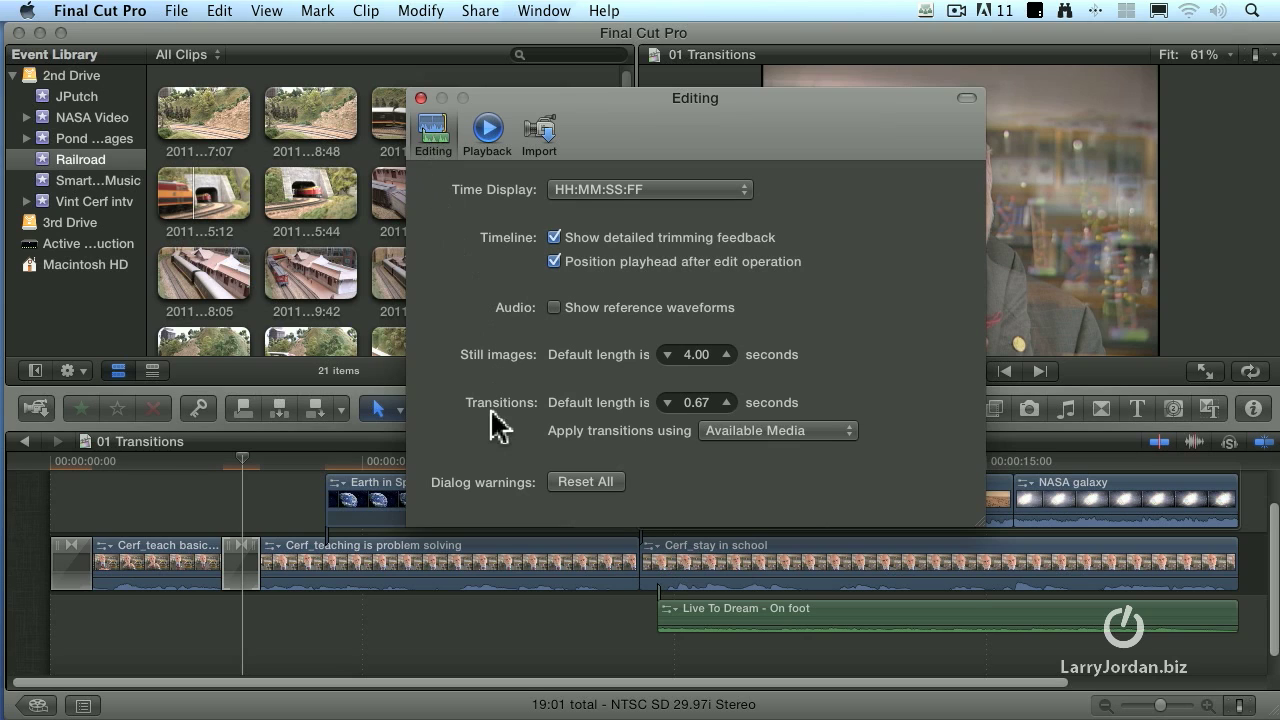
mouse_move(680, 430)
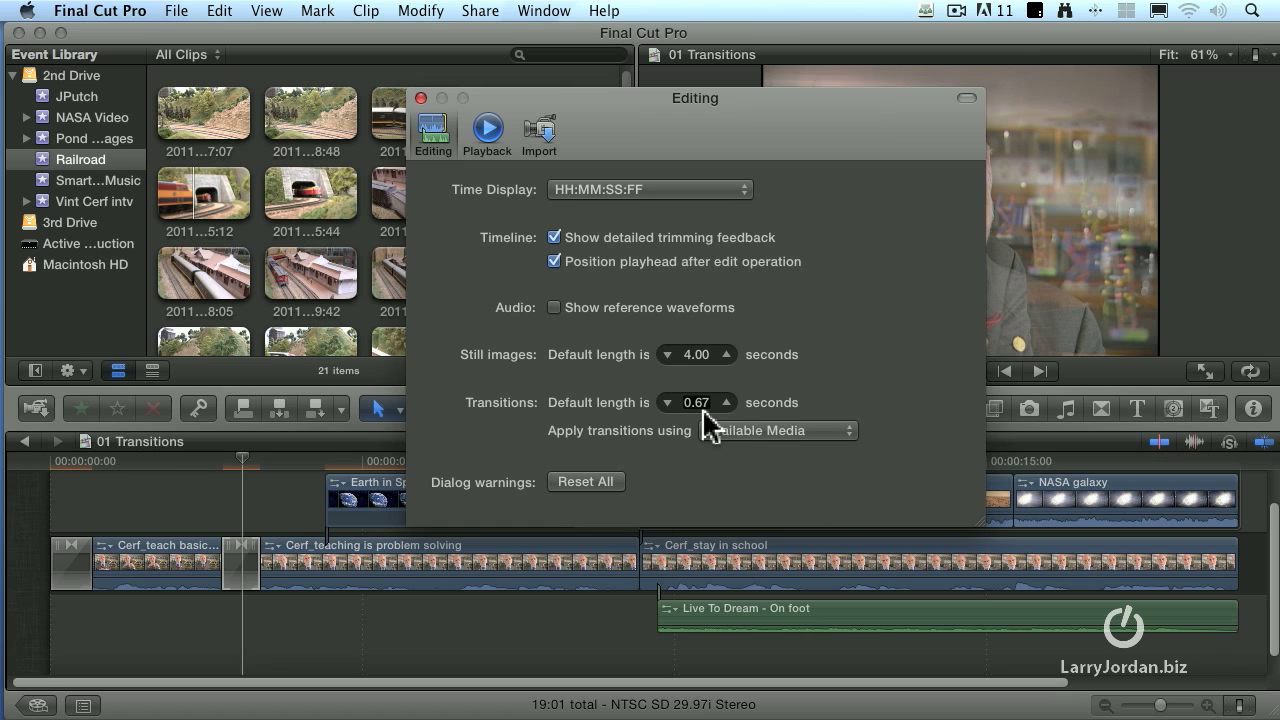
mouse_move(700, 432)
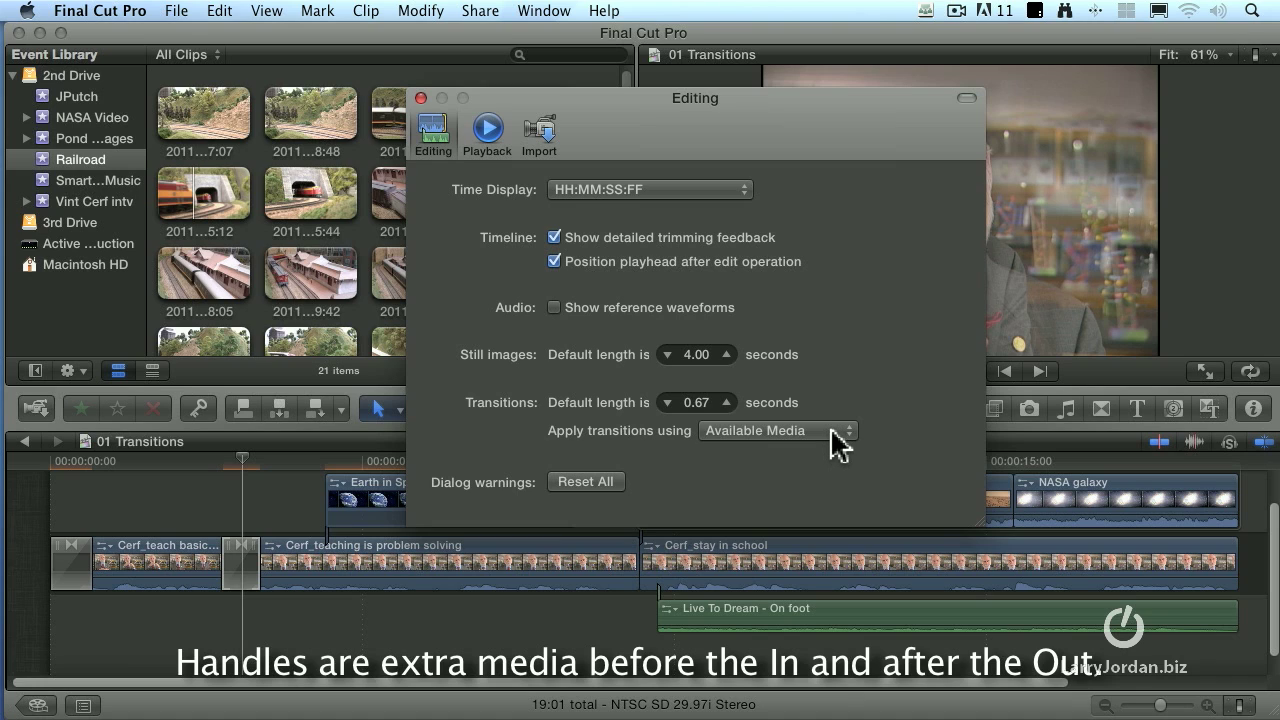
left_click(776, 430)
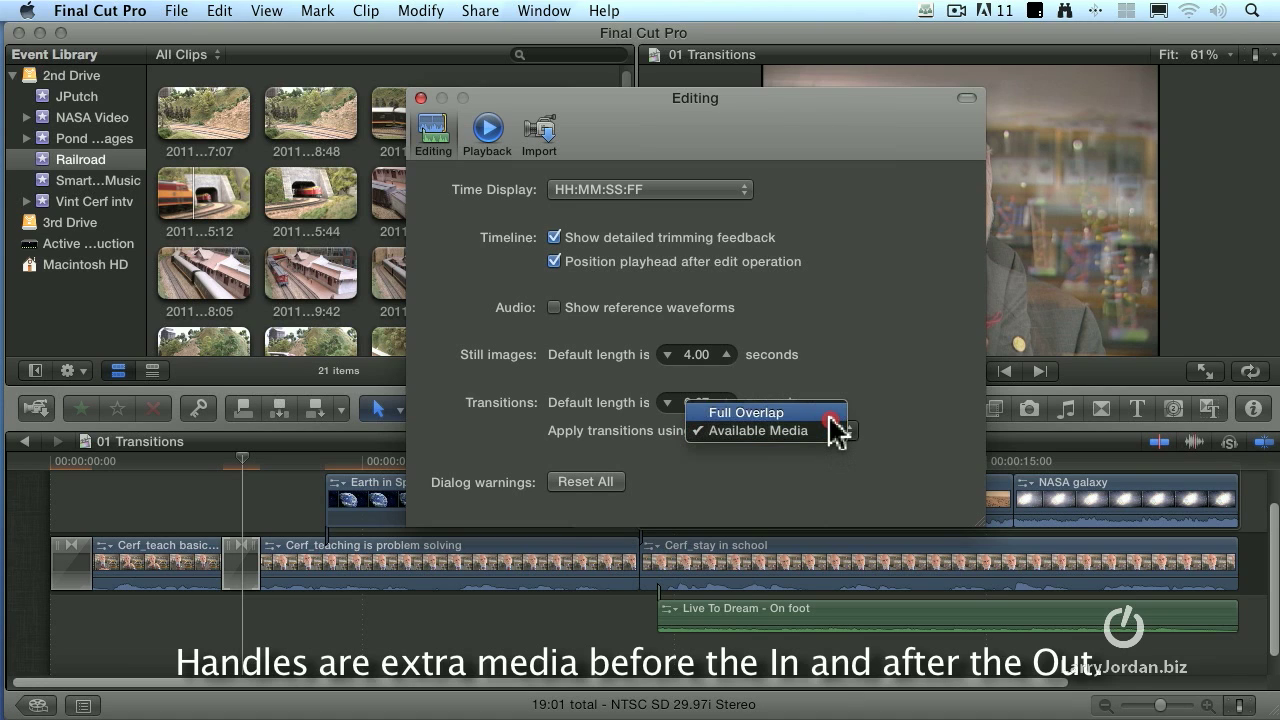
left_click(744, 412)
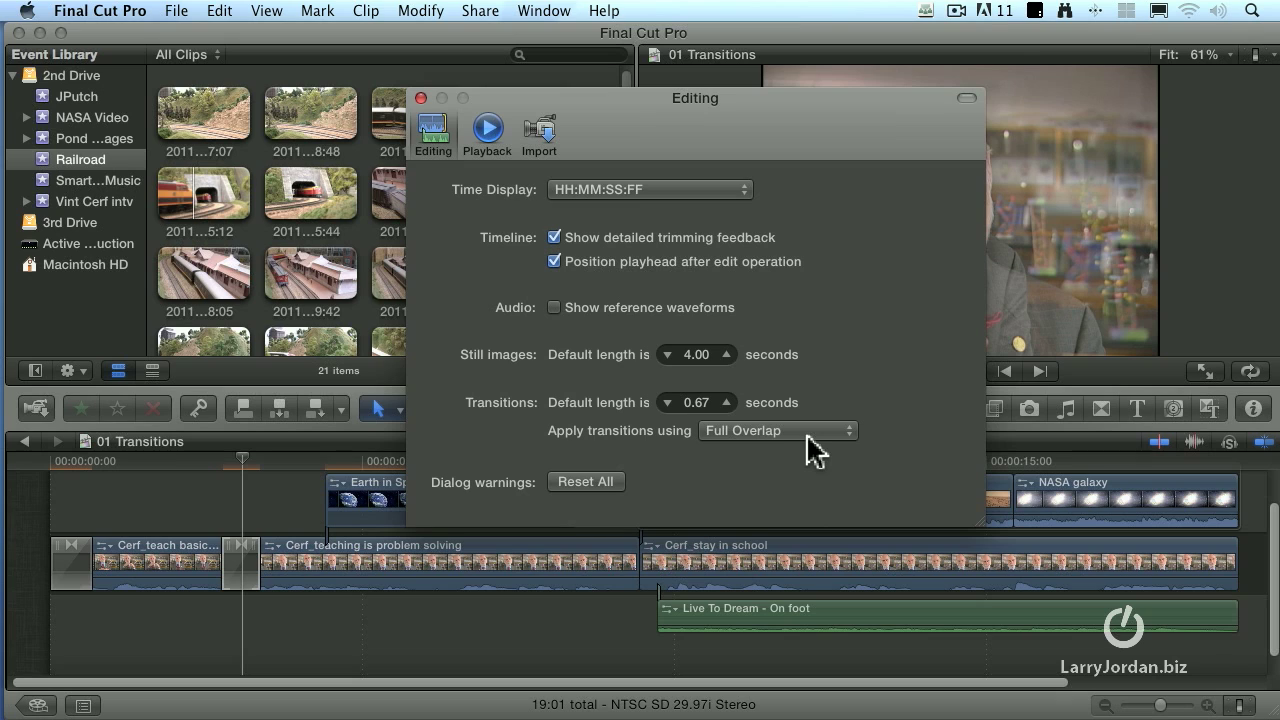
left_click(778, 430)
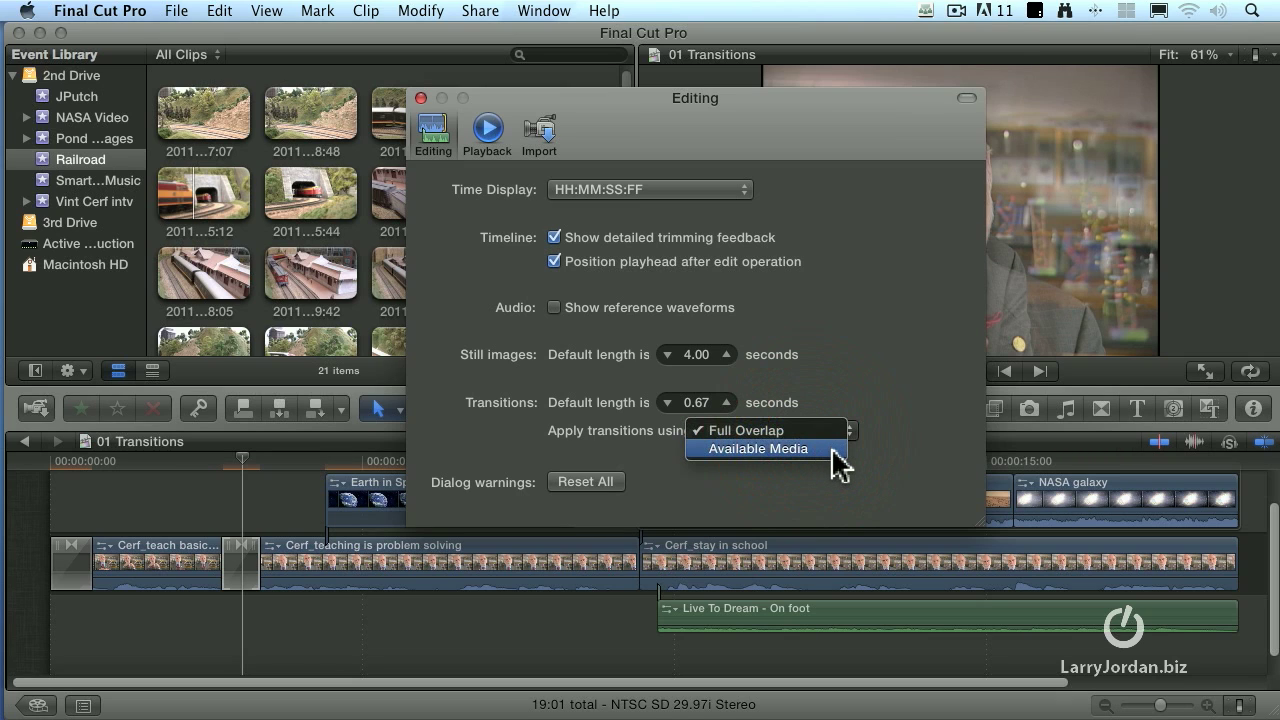
left_click(756, 448)
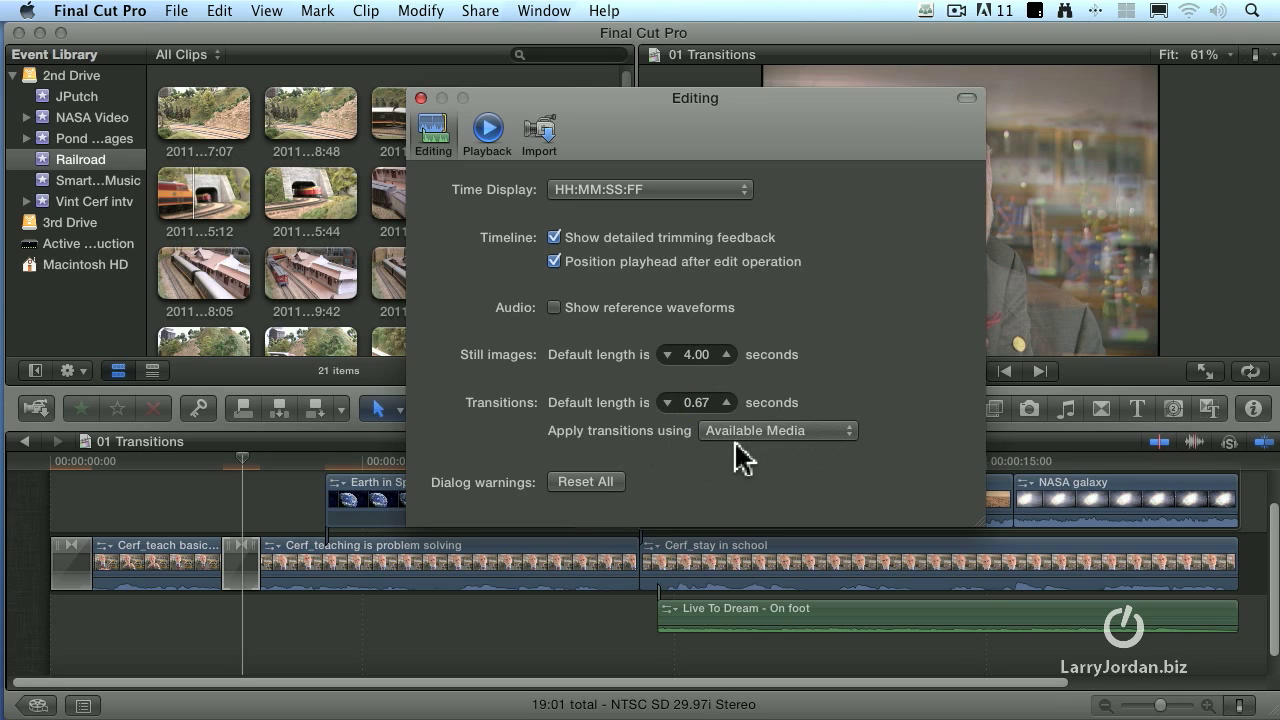
mouse_move(472, 130)
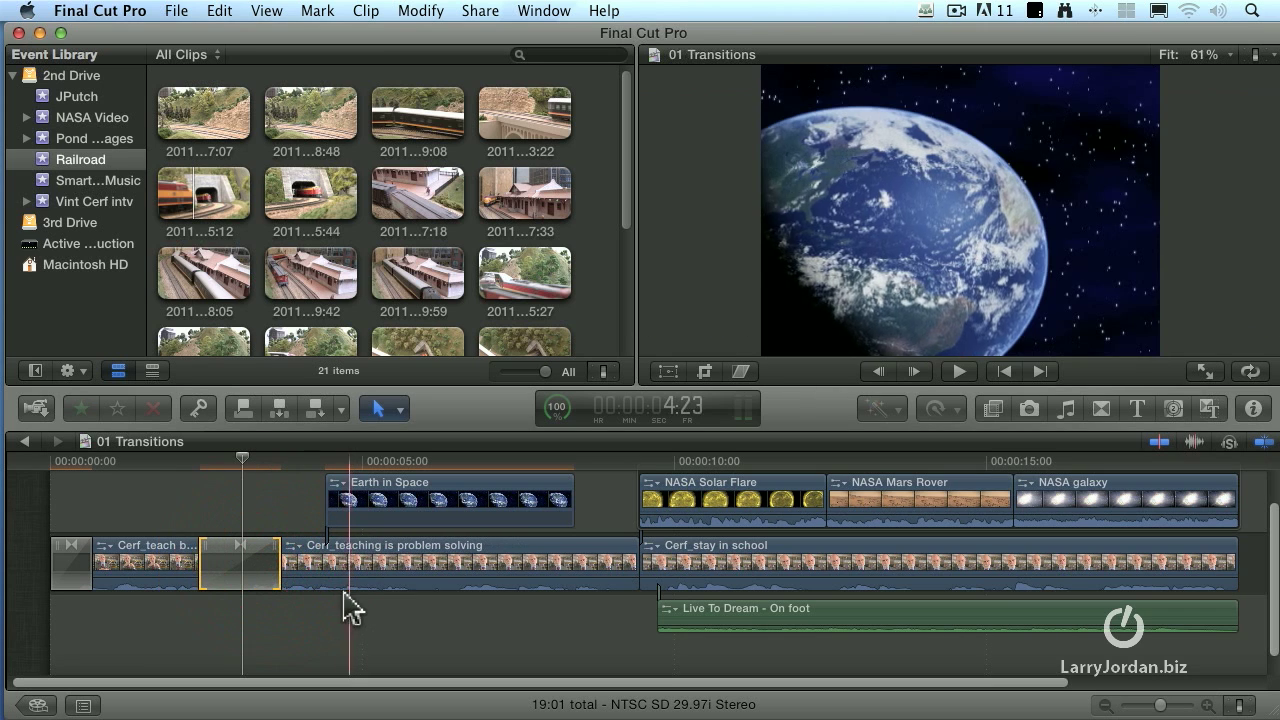
- Remove the dissolve between the first two interview clips and select the NASA Solar Flare clip
left_click(240, 560)
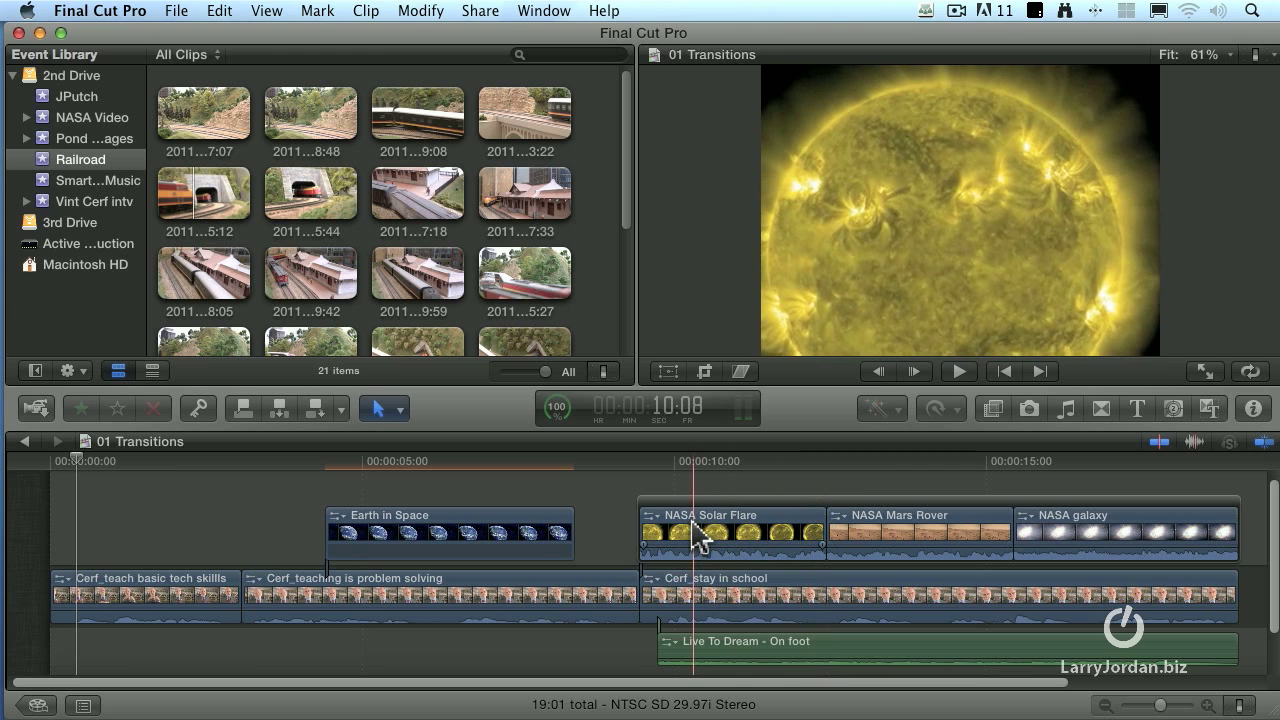
left_click(476, 532)
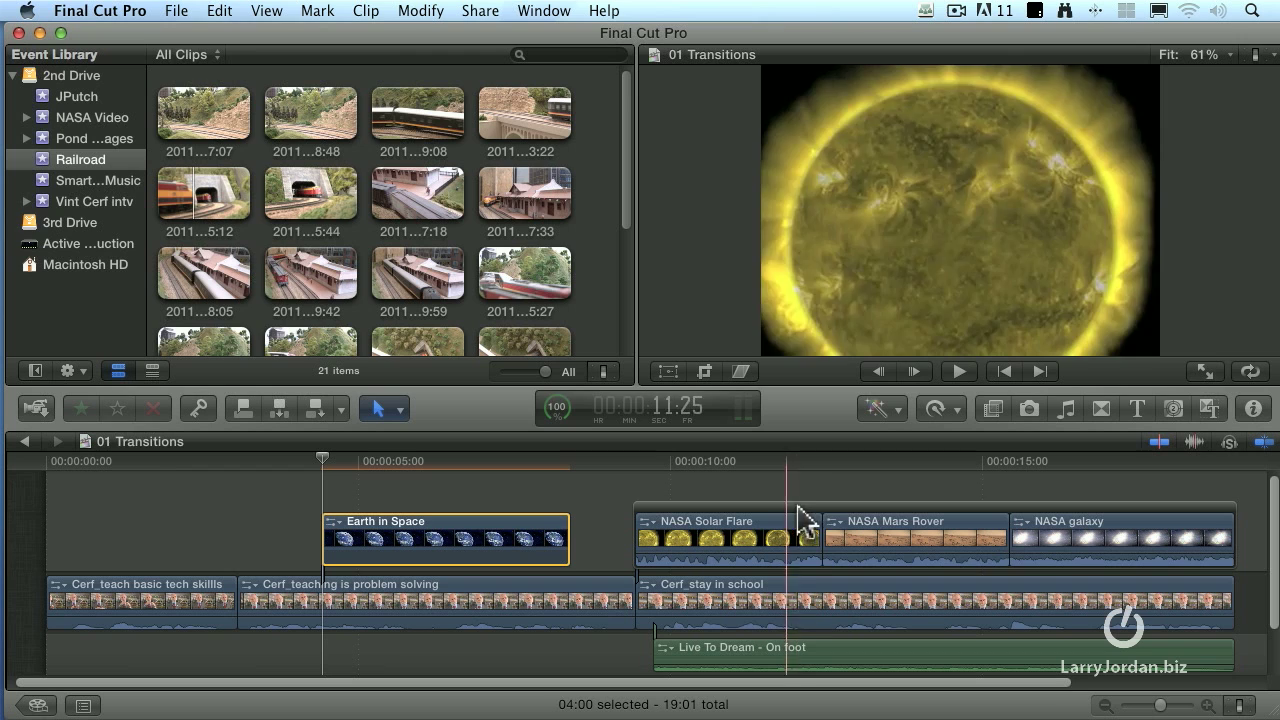
- Convert the Earth in Space connected clip into its own connected storyline via Create Storyline
left_click(476, 536)
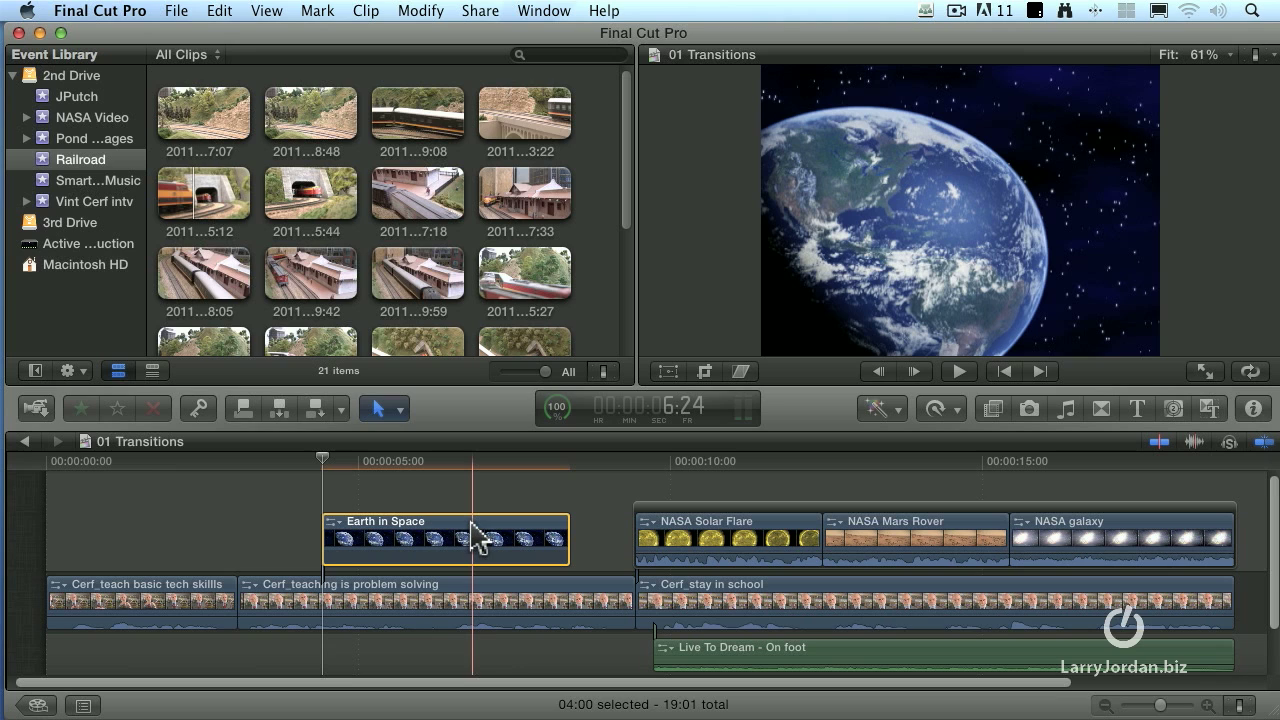
left_click(364, 12)
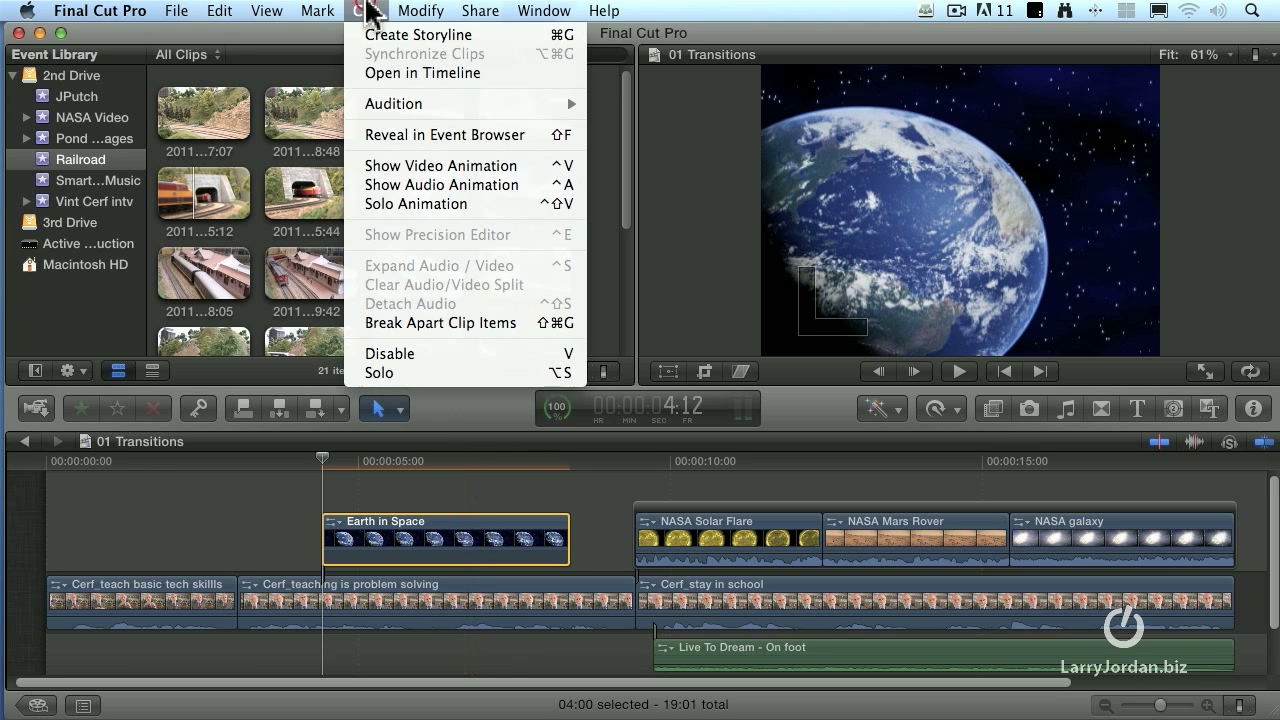
mouse_move(420, 34)
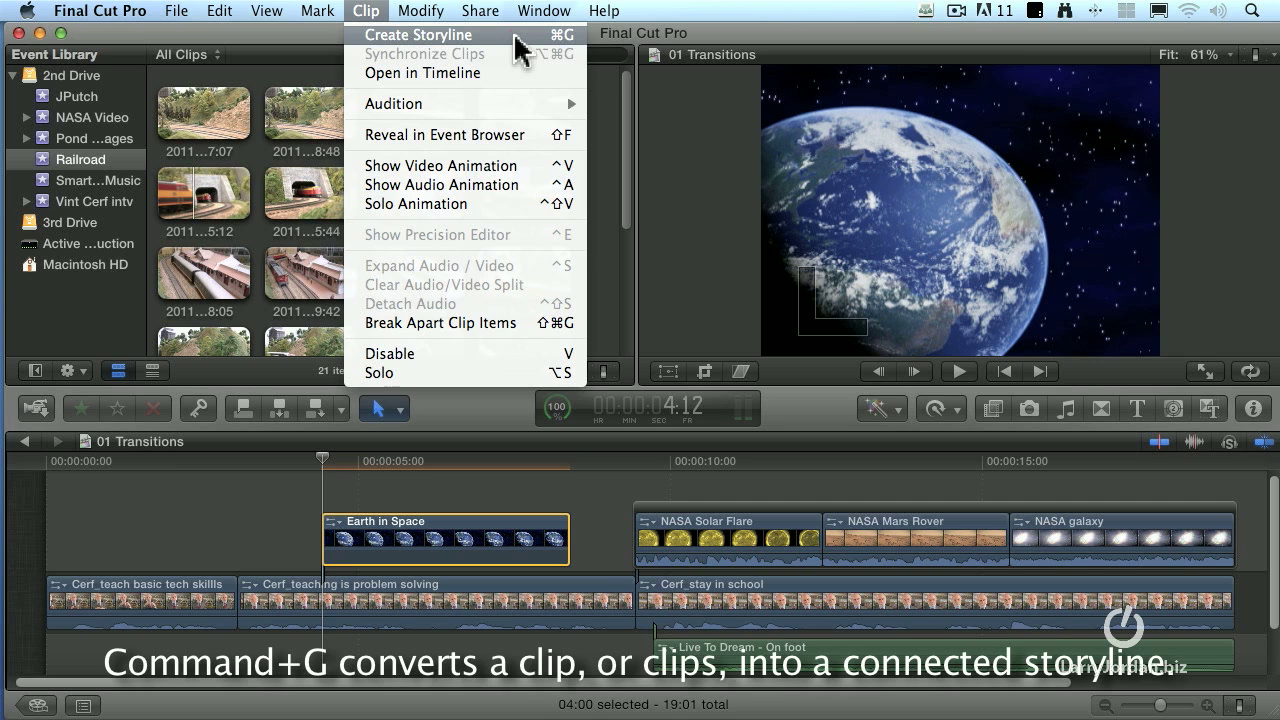
left_click(418, 34)
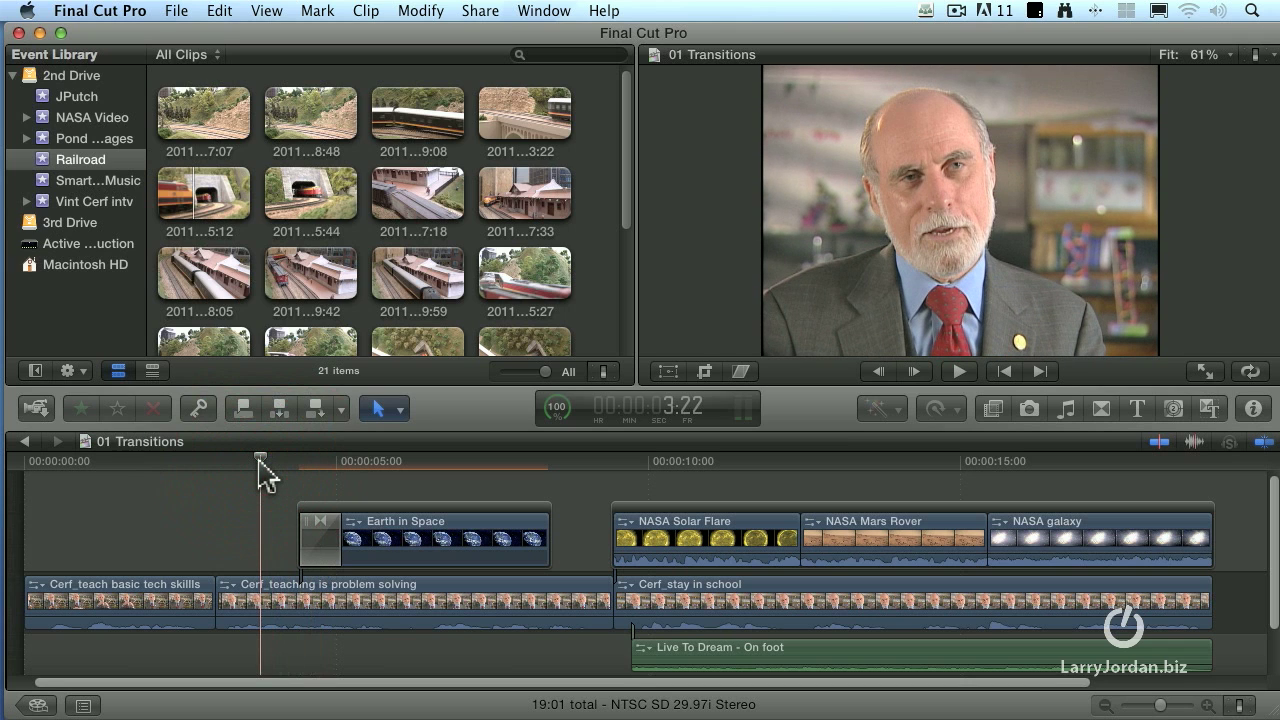
- Add dissolves between NASA Solar Flare and Mars Rover, then review playback around the NASA clips
left_click(956, 370)
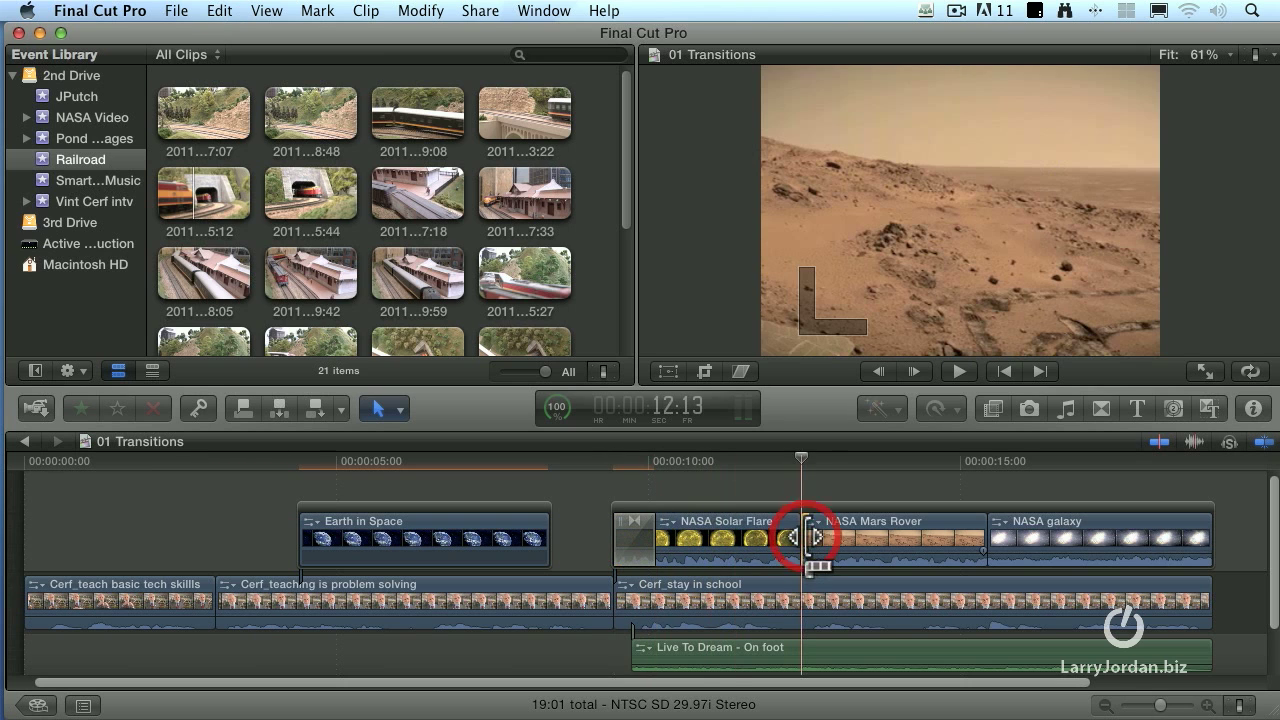
key("cmd+t")
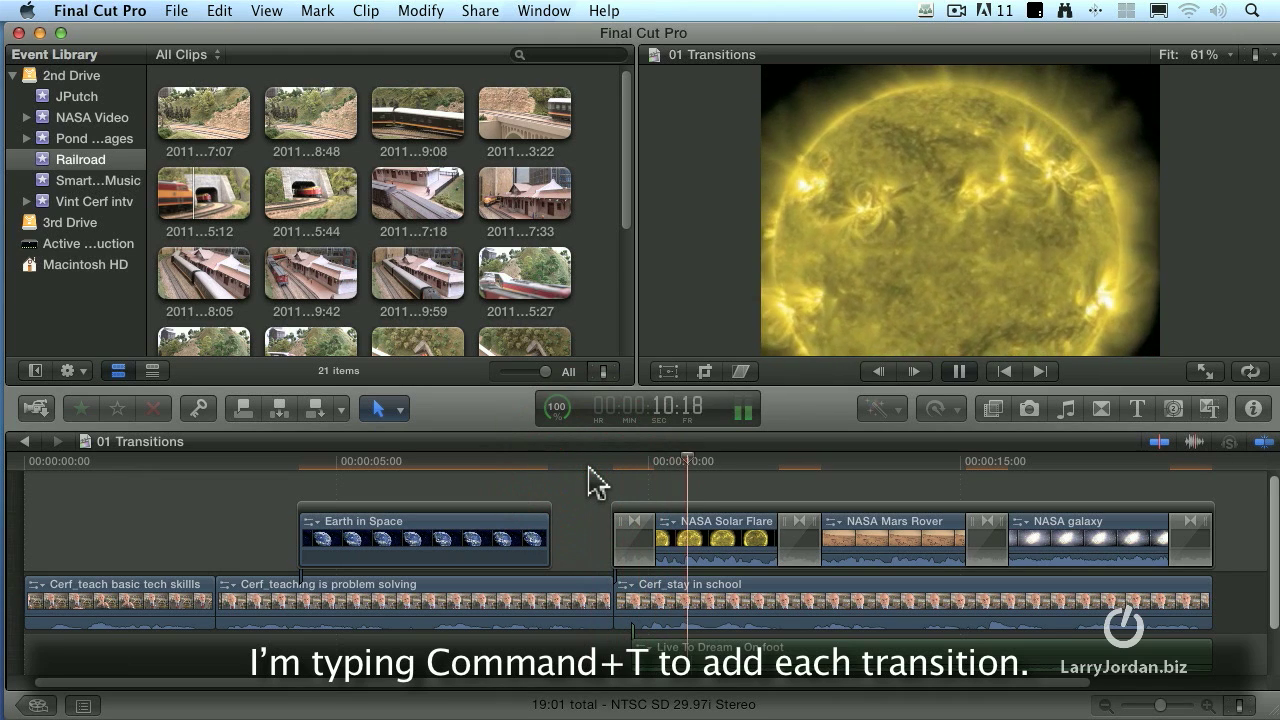
key("cmd+t")
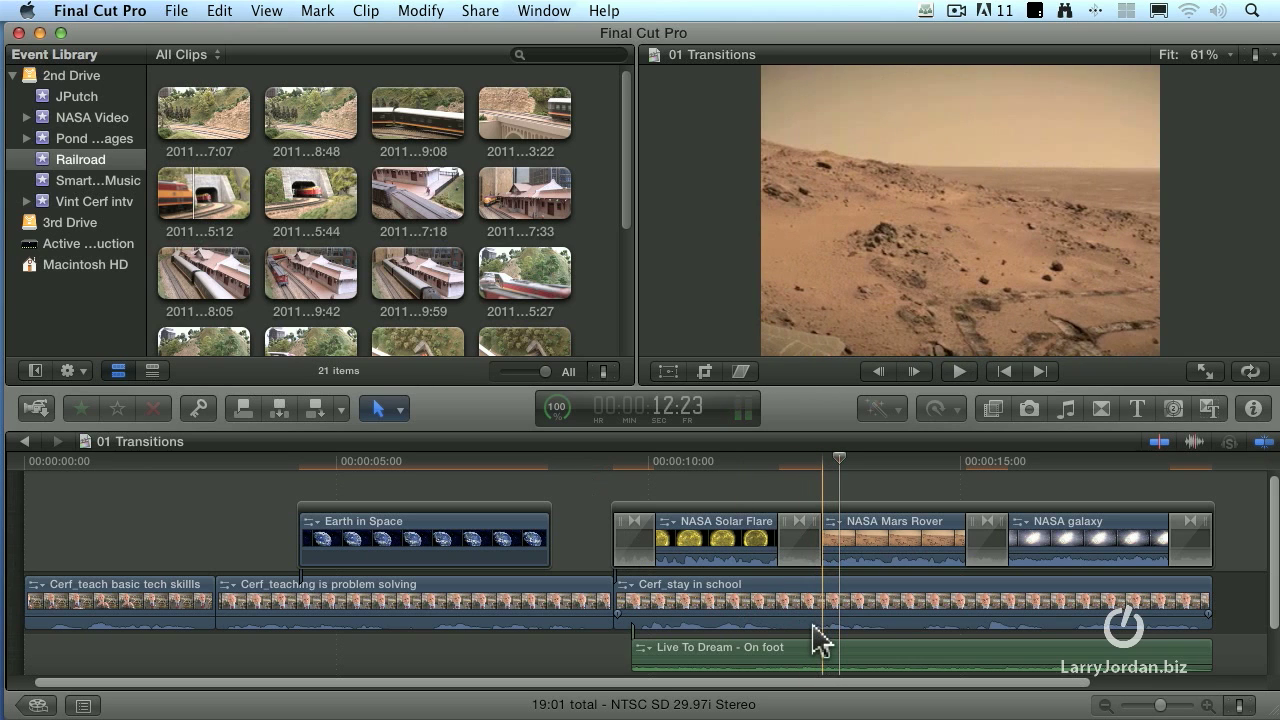
left_click(584, 460)
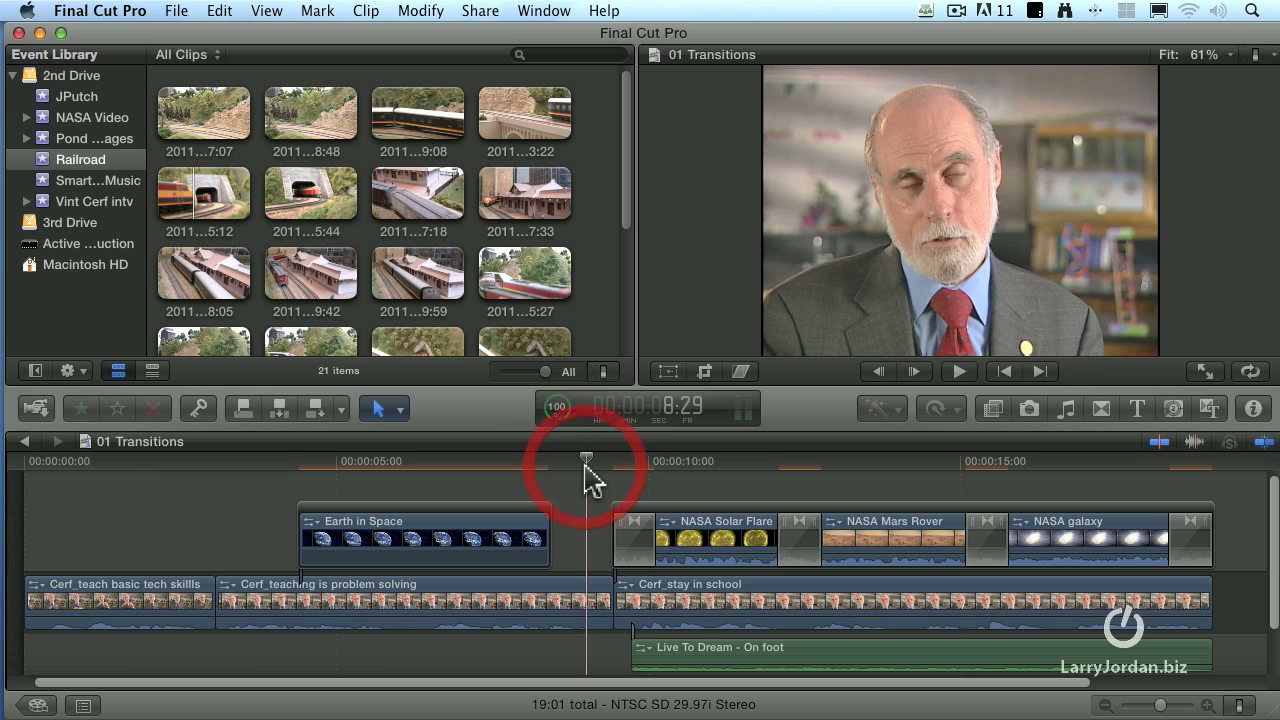
left_click_drag(584, 462, 640, 462)
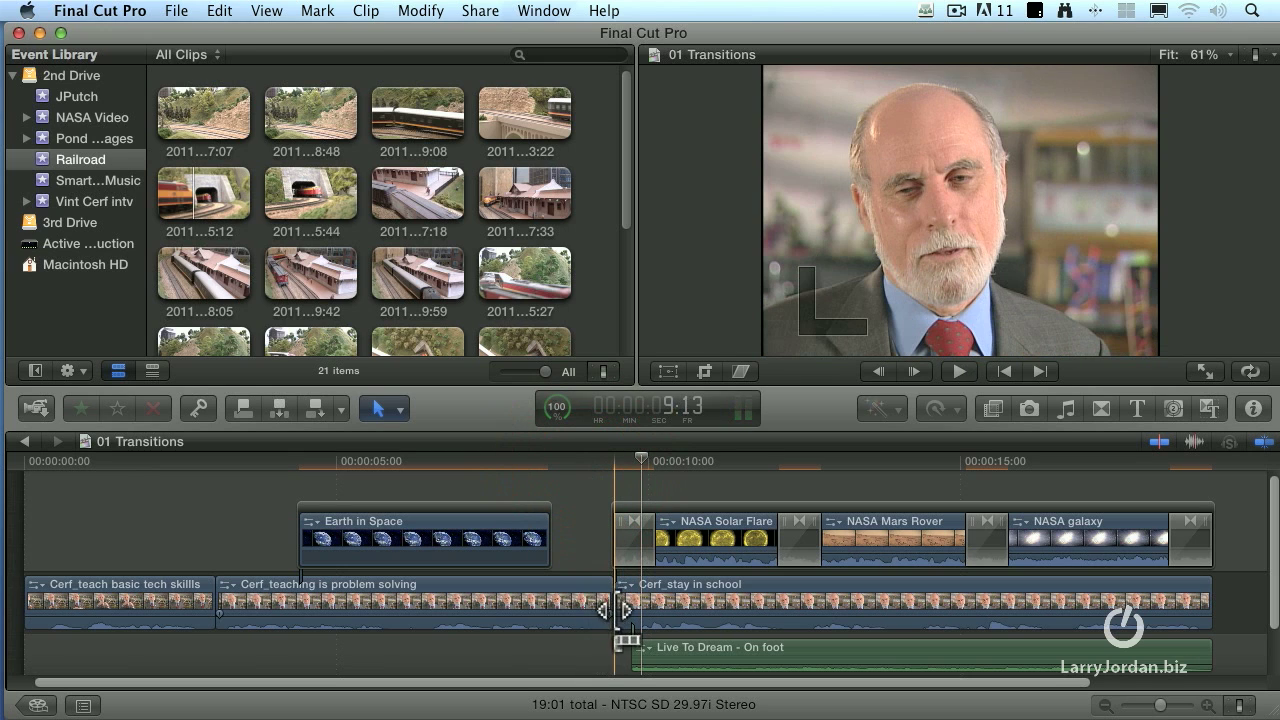